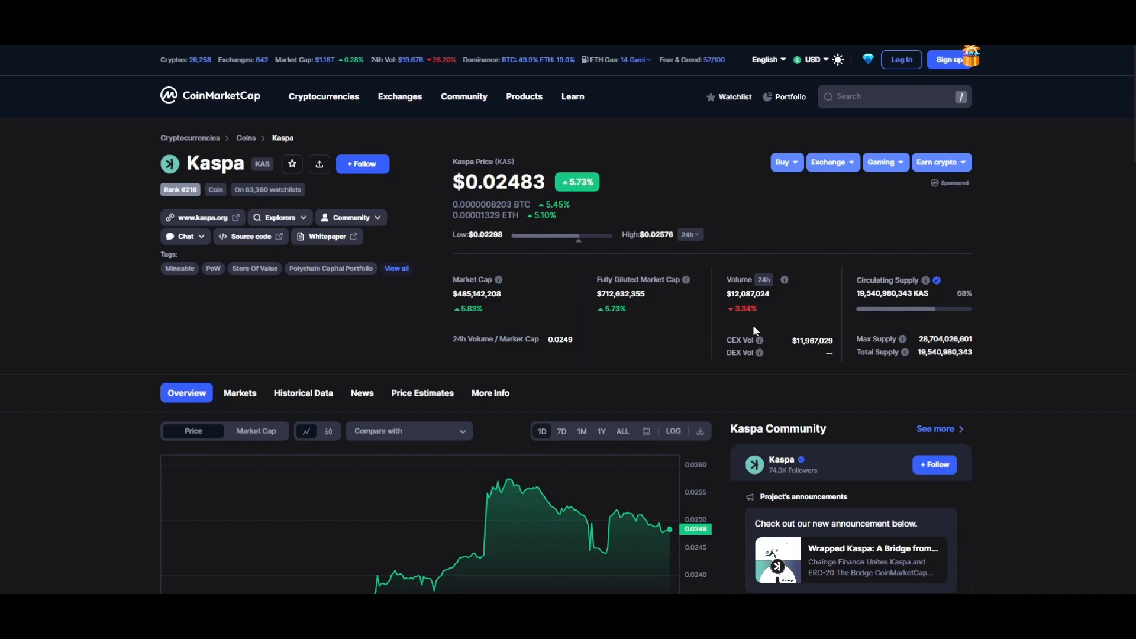
# - Drag the wave (5) anchor higher, then measure the wave (1) peak to wave (2) low
pyautogui.doubleClick(747, 293)
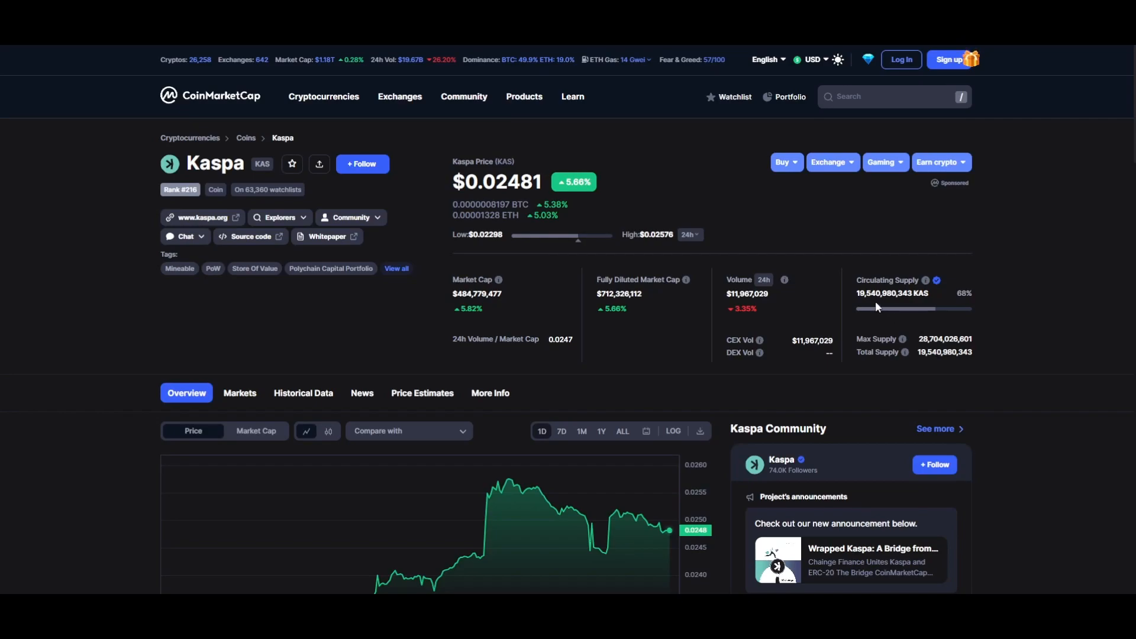
pyautogui.moveTo(711, 320)
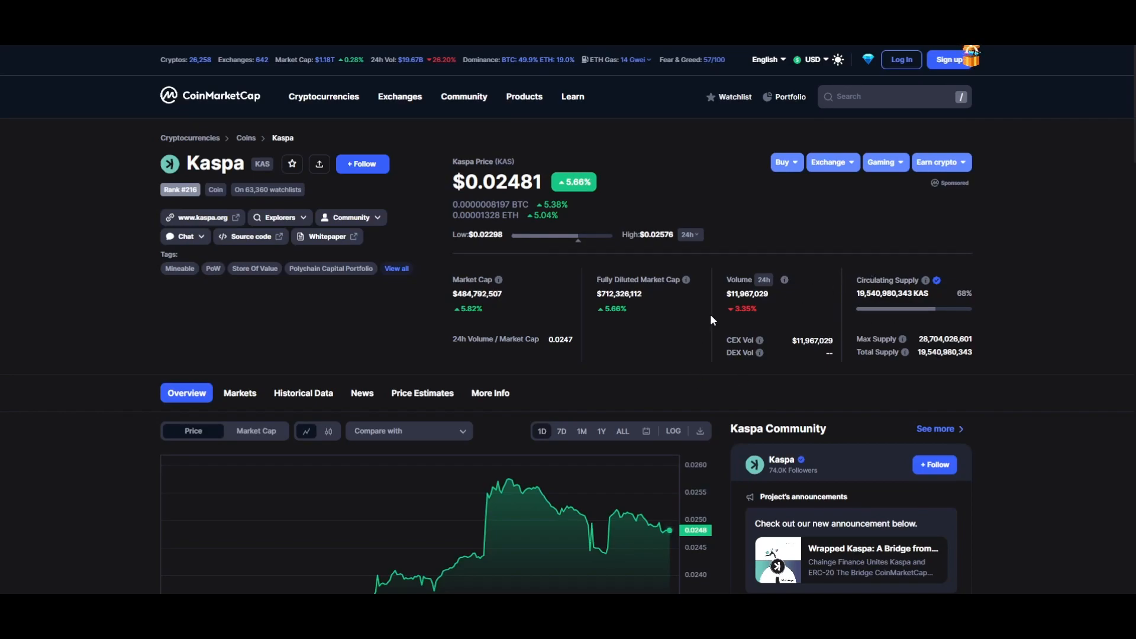
pyautogui.moveTo(645, 341)
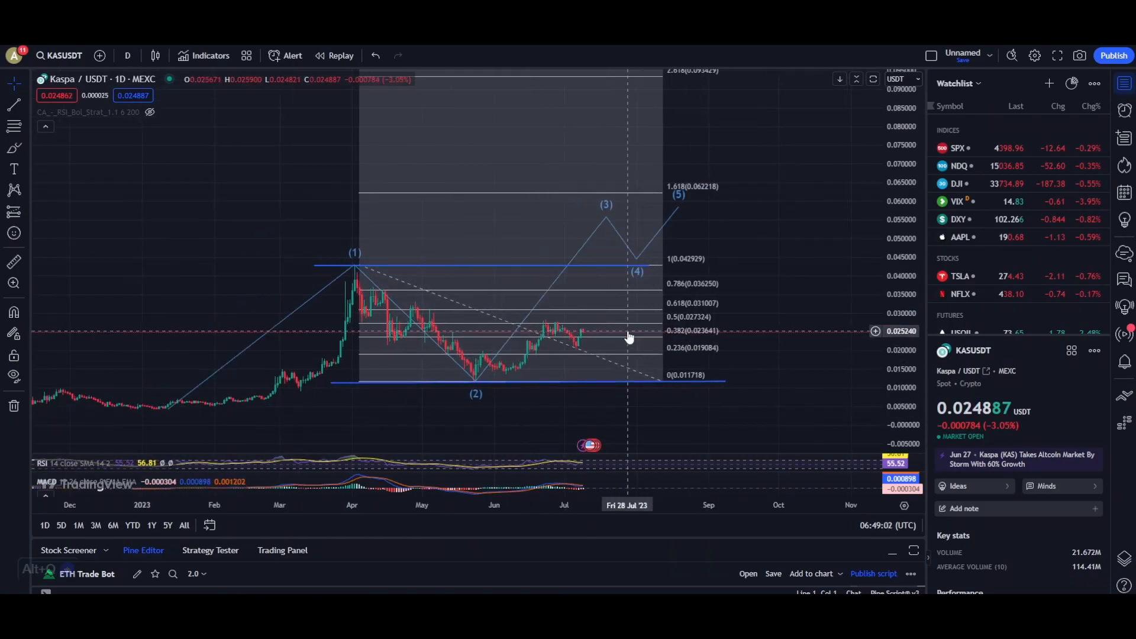
pyautogui.moveTo(167, 416)
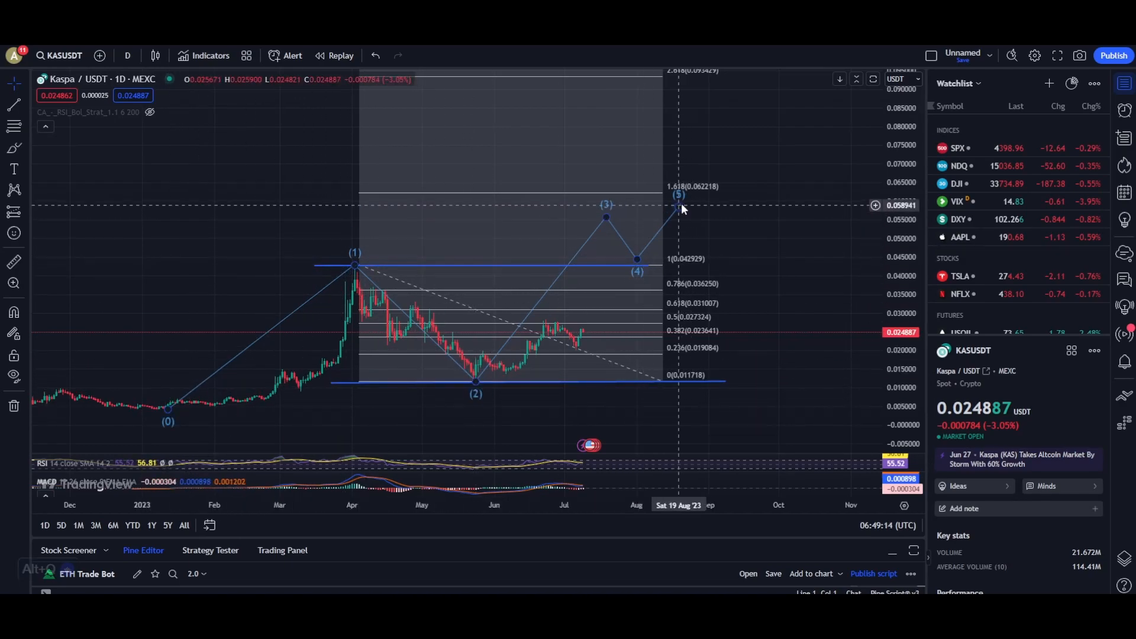
pyautogui.moveTo(677, 209); pyautogui.dragTo(709, 156)
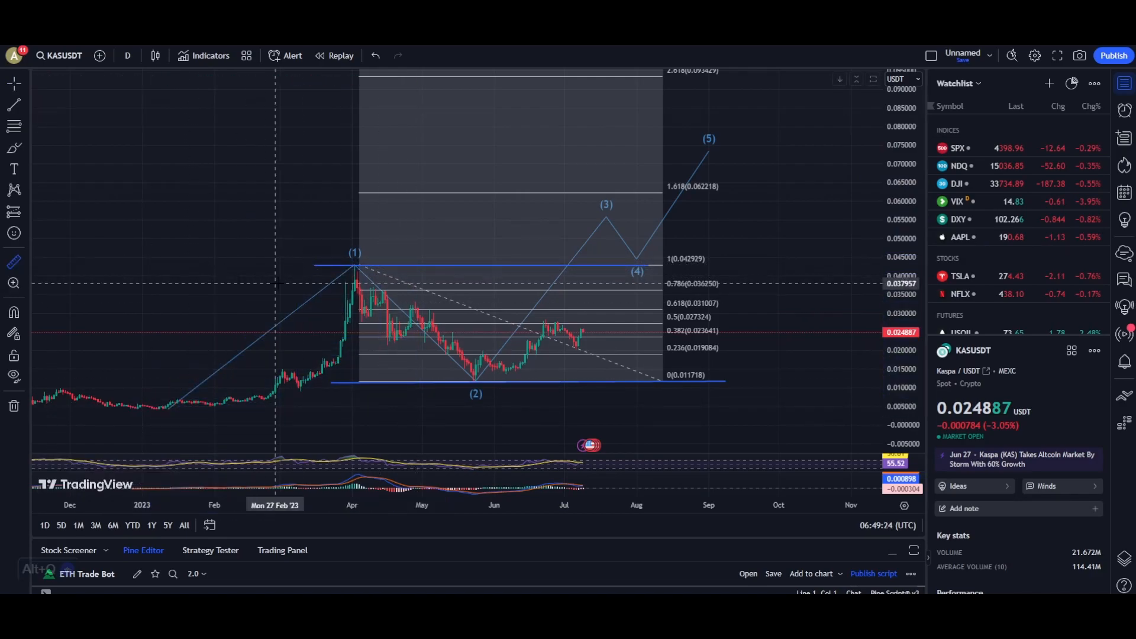
pyautogui.moveTo(366, 272); pyautogui.dragTo(520, 374)
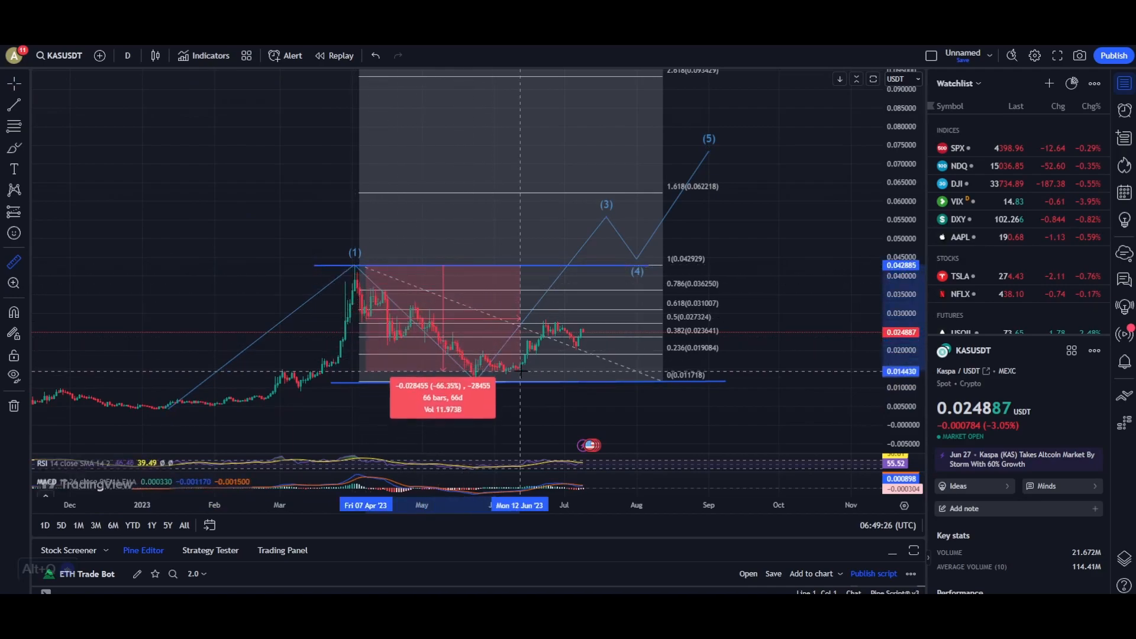
pyautogui.moveTo(519, 374); pyautogui.dragTo(532, 380)
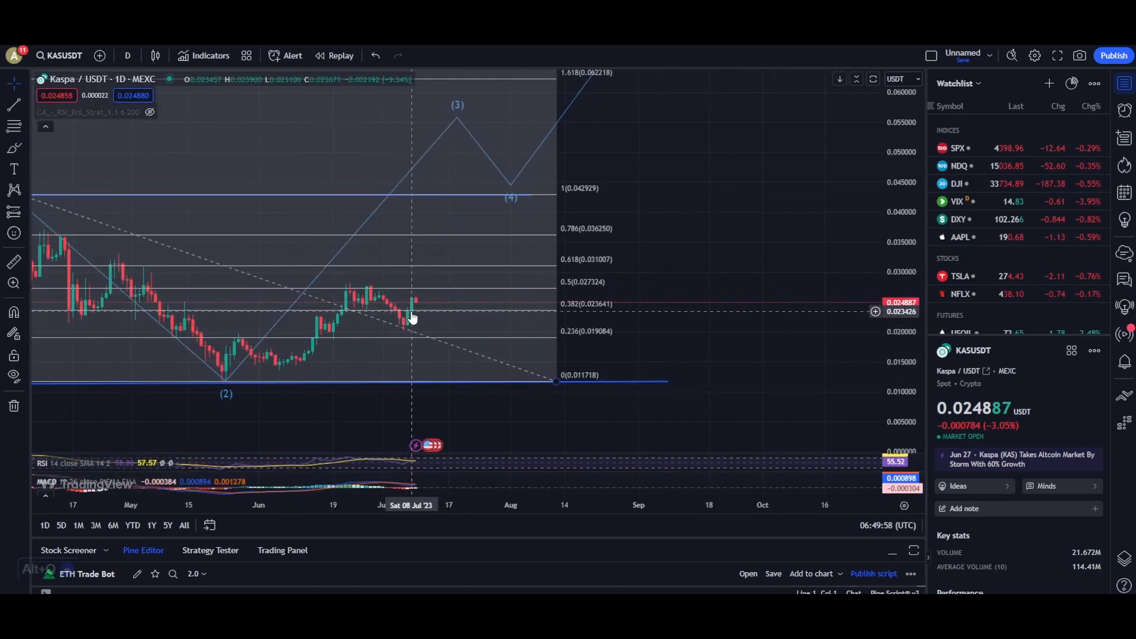
pyautogui.moveTo(427, 317)
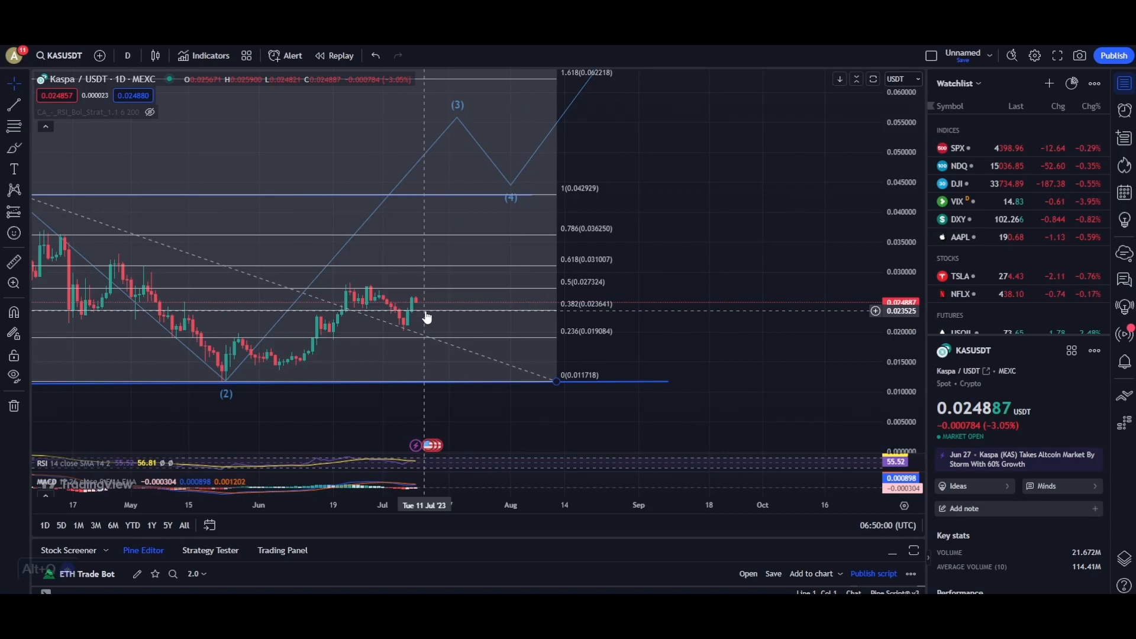
pyautogui.moveTo(424, 319)
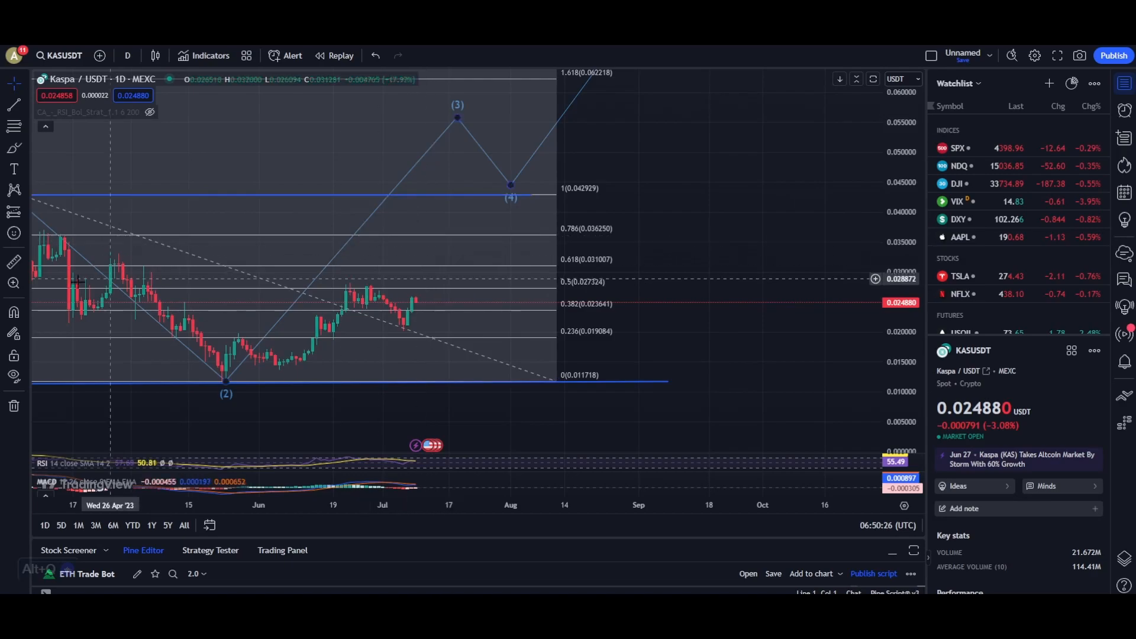
pyautogui.moveTo(404, 294)
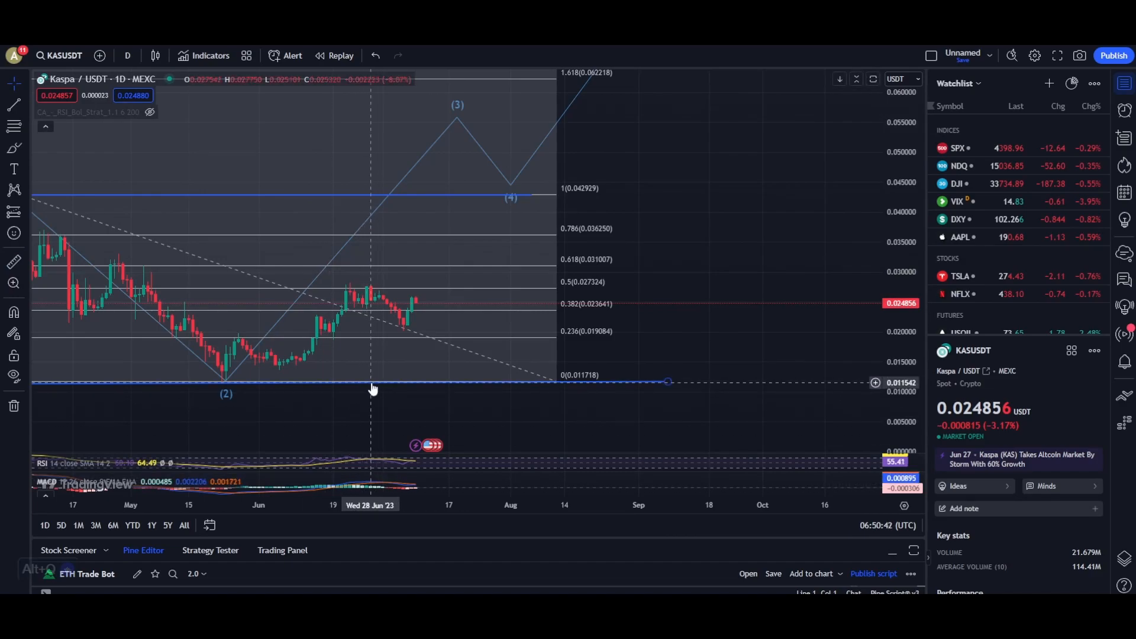
pyautogui.moveTo(433, 390)
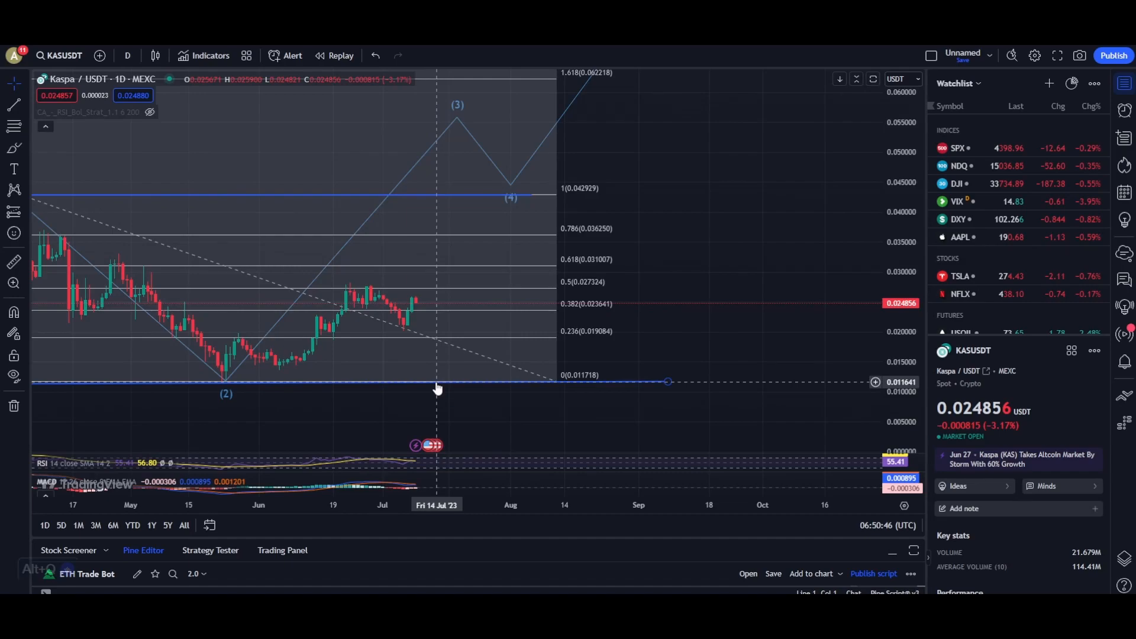
pyautogui.moveTo(433, 389)
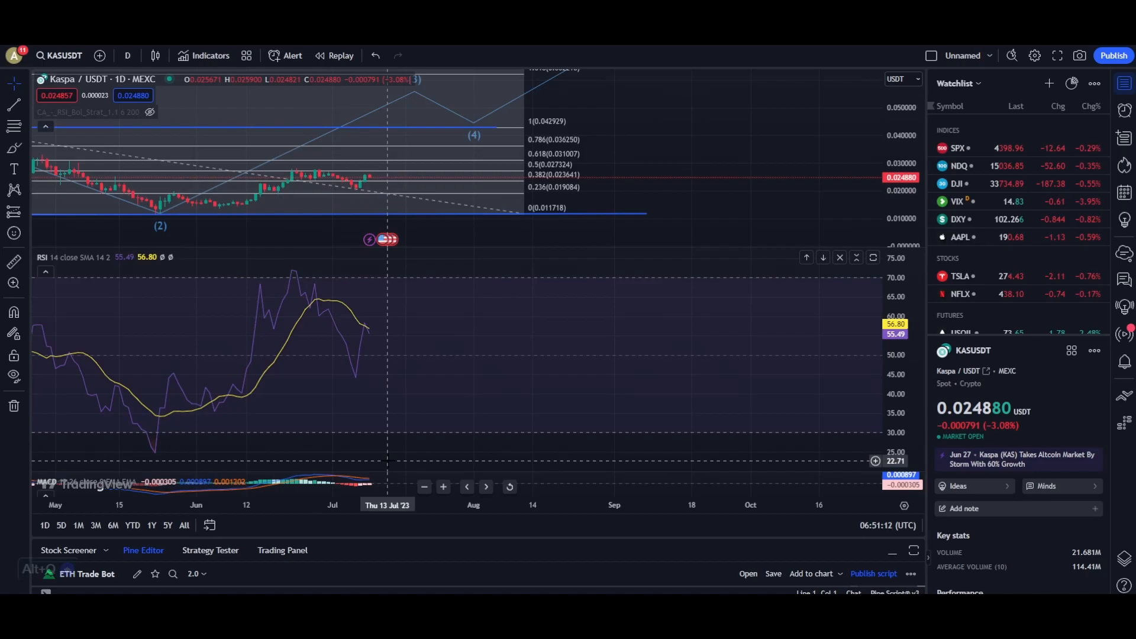
pyautogui.moveTo(384, 464)
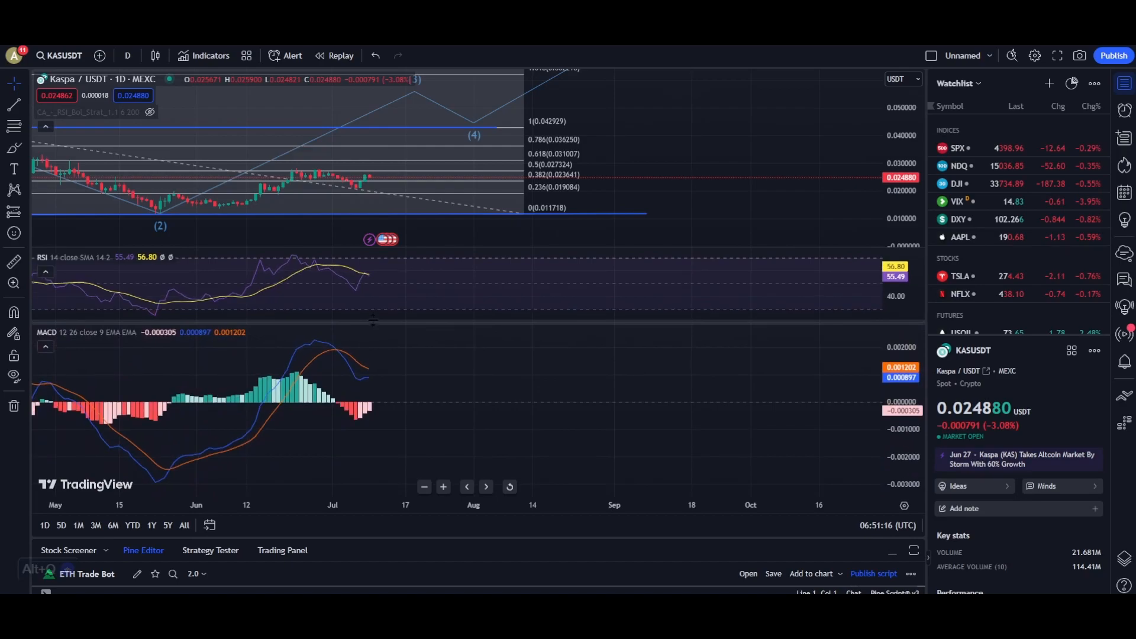
pyautogui.moveTo(374, 329)
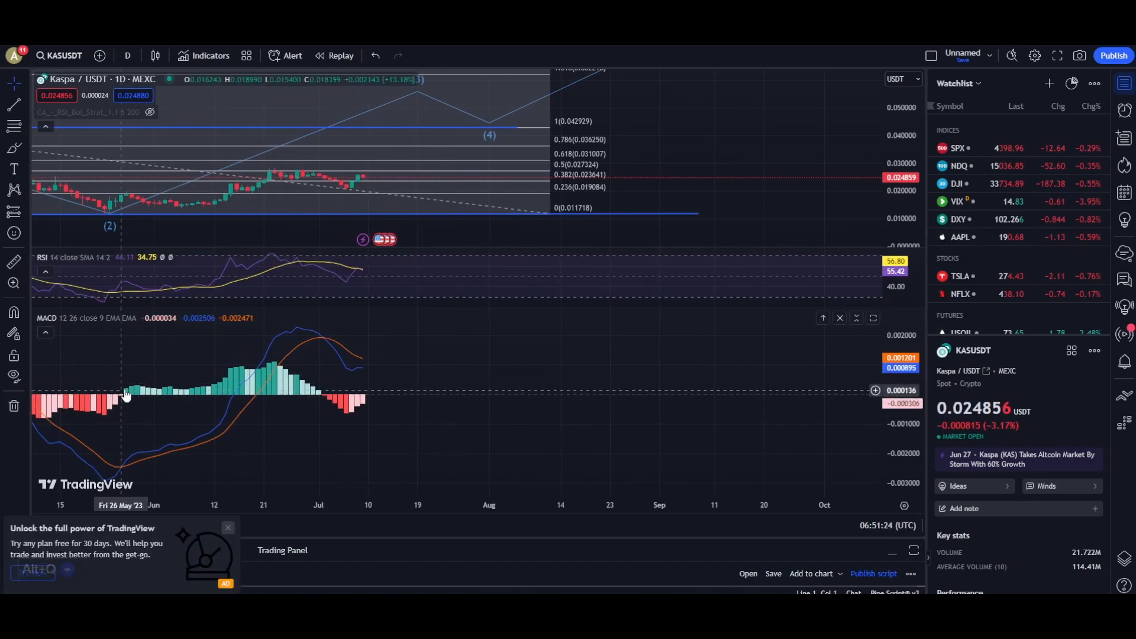
pyautogui.moveTo(224, 385)
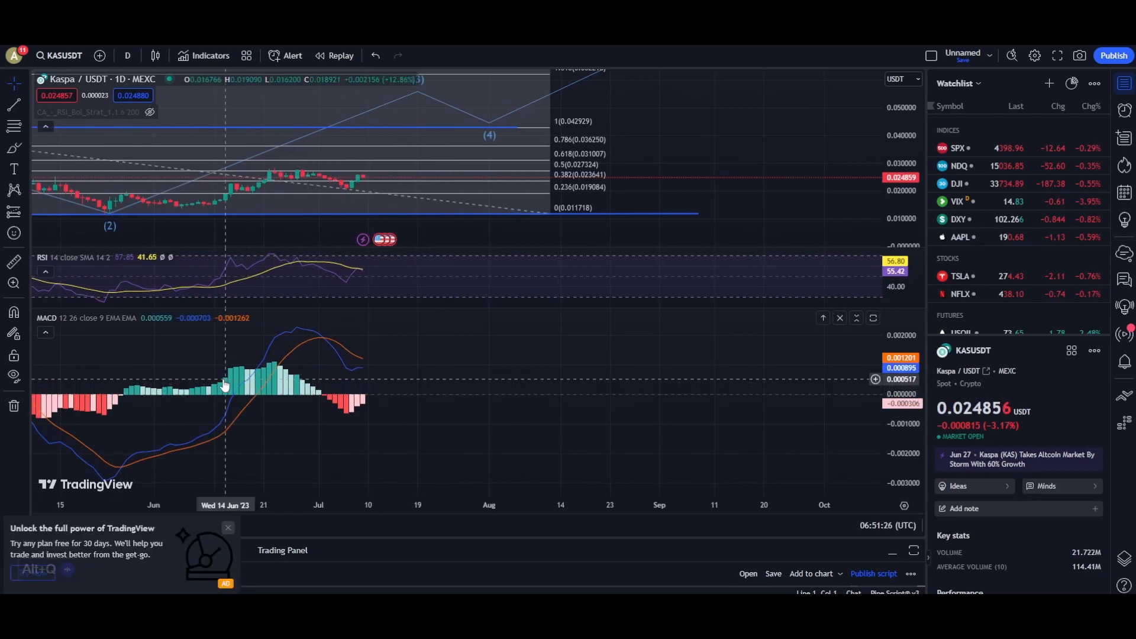
pyautogui.moveTo(284, 398)
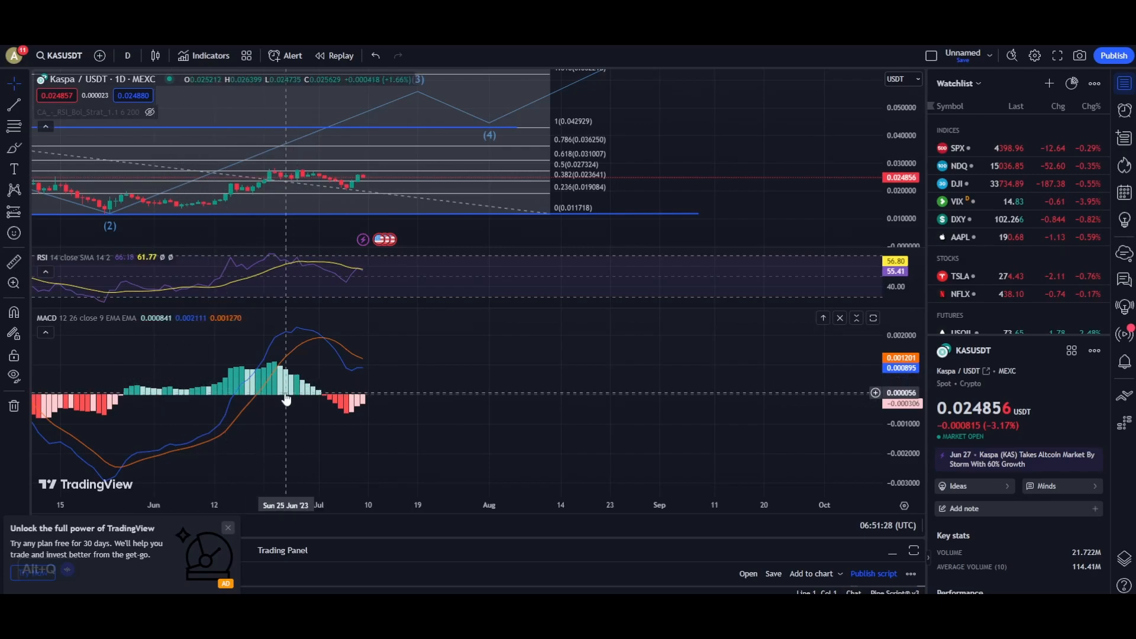
pyautogui.moveTo(312, 395)
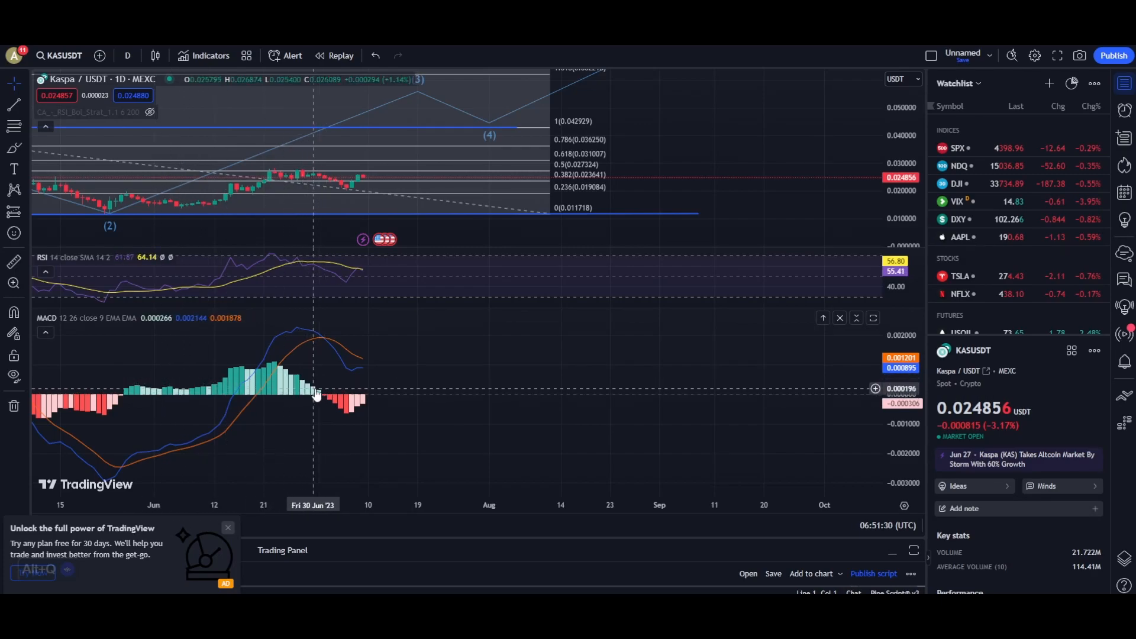
pyautogui.moveTo(341, 407)
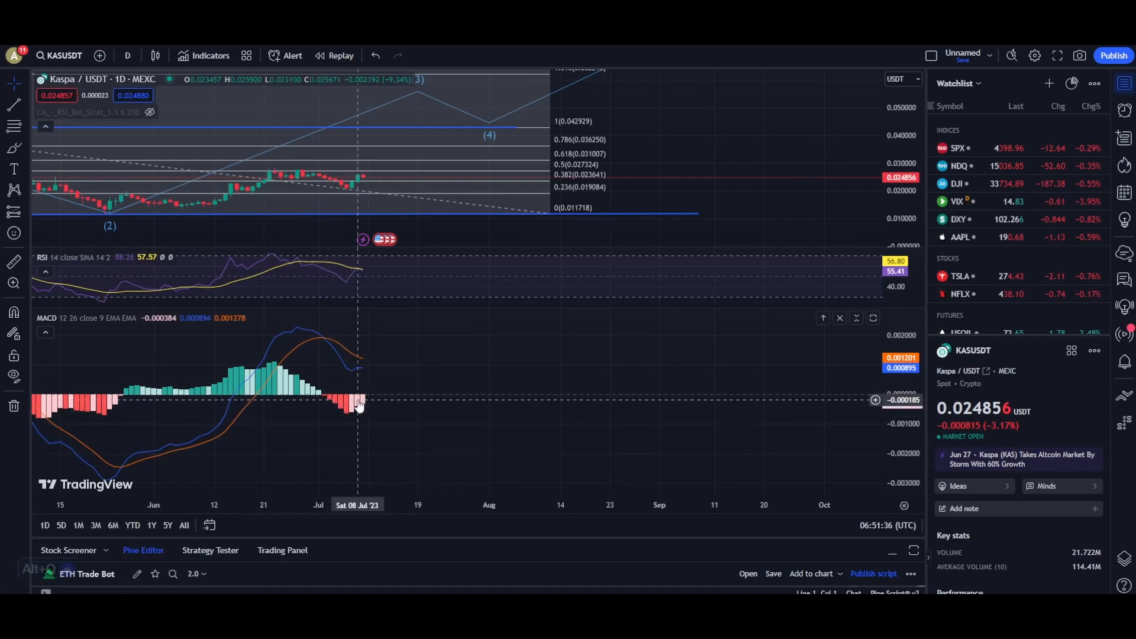
pyautogui.moveTo(368, 402)
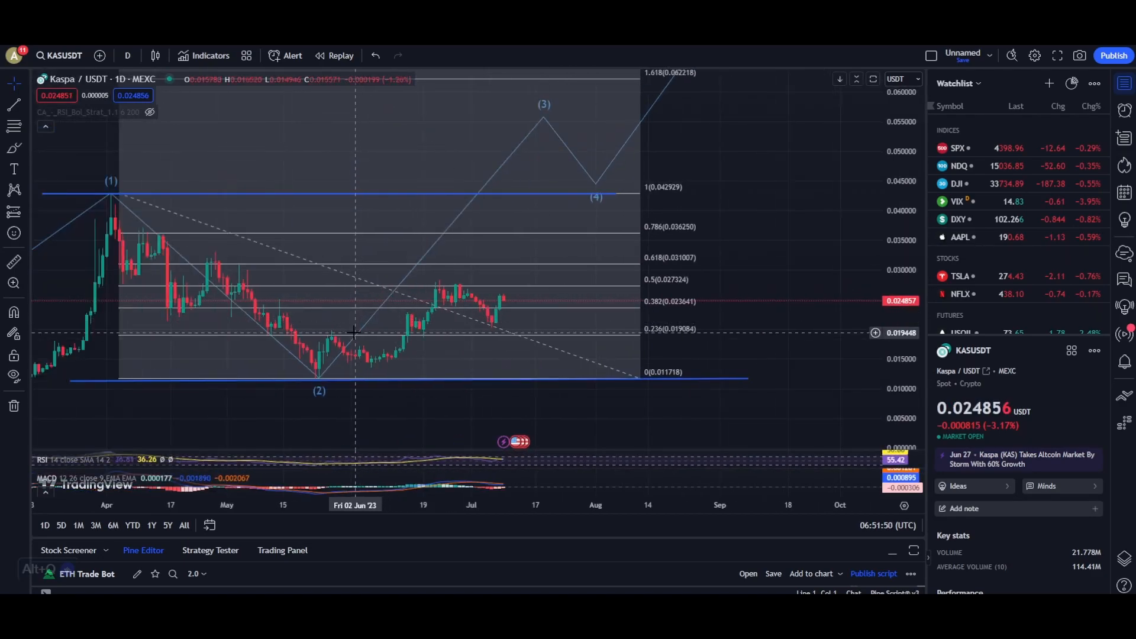
pyautogui.moveTo(365, 339)
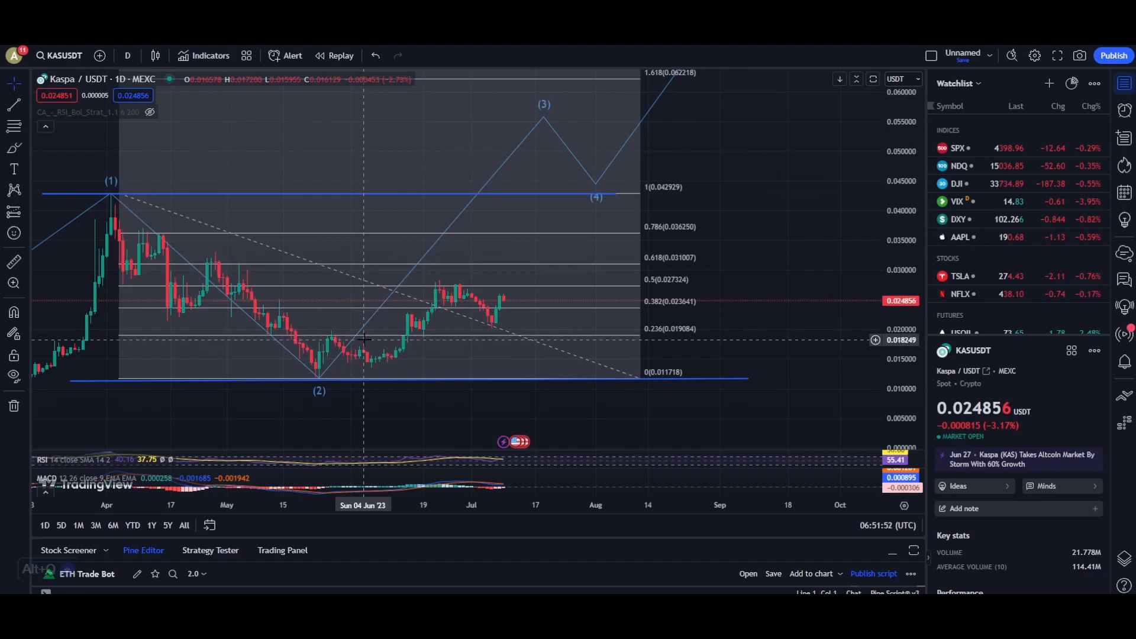
pyautogui.moveTo(374, 338)
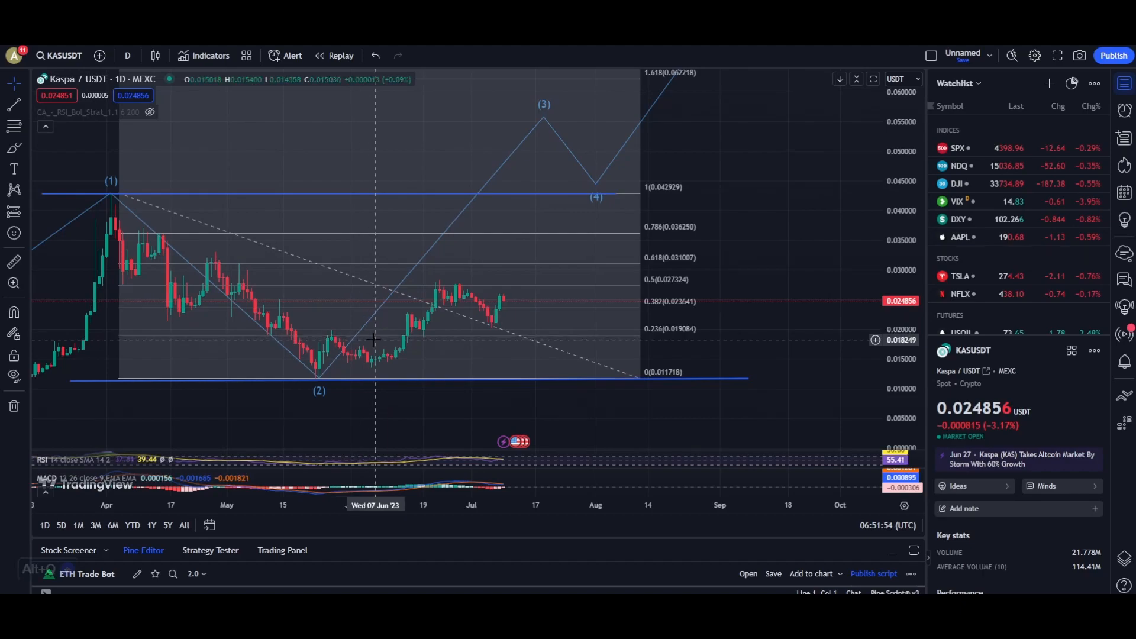
pyautogui.moveTo(360, 340)
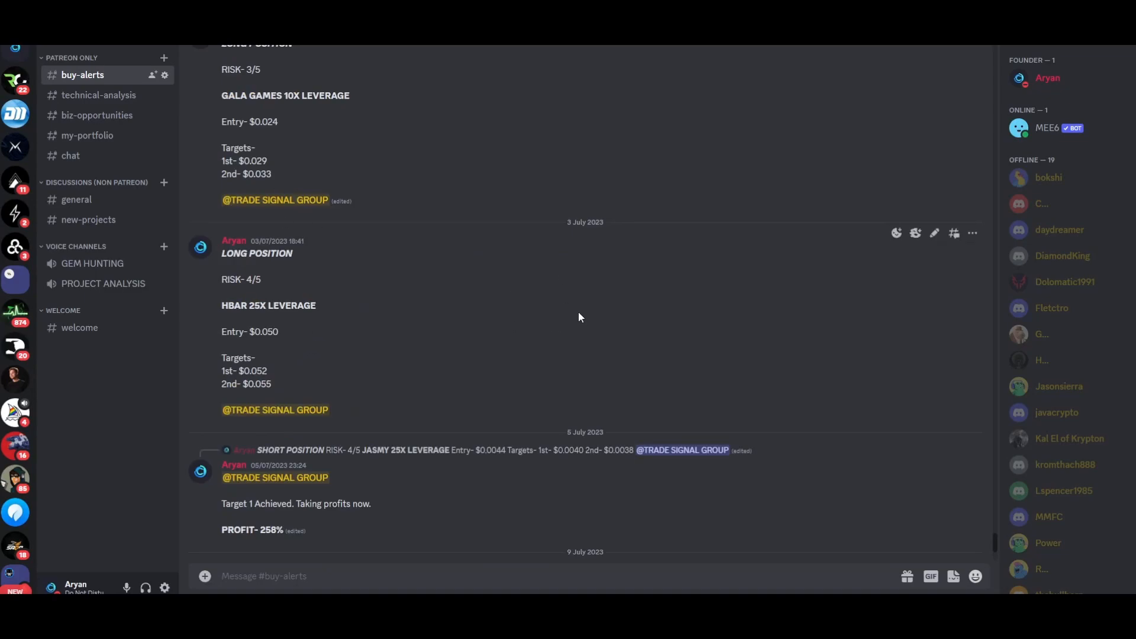
pyautogui.moveTo(498, 388)
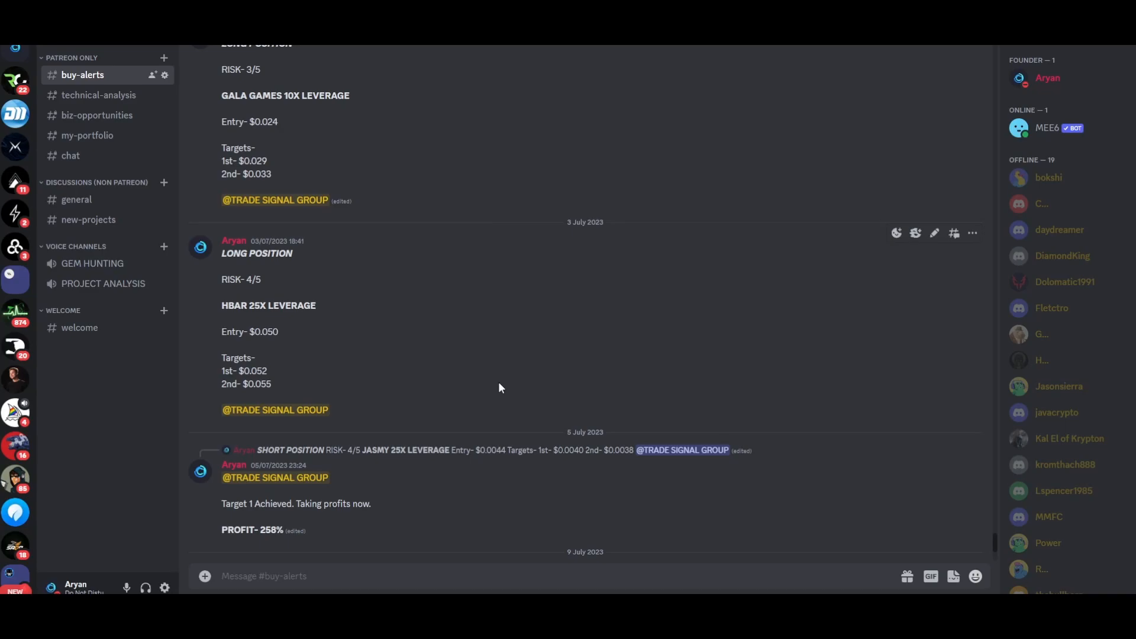
pyautogui.moveTo(359, 343)
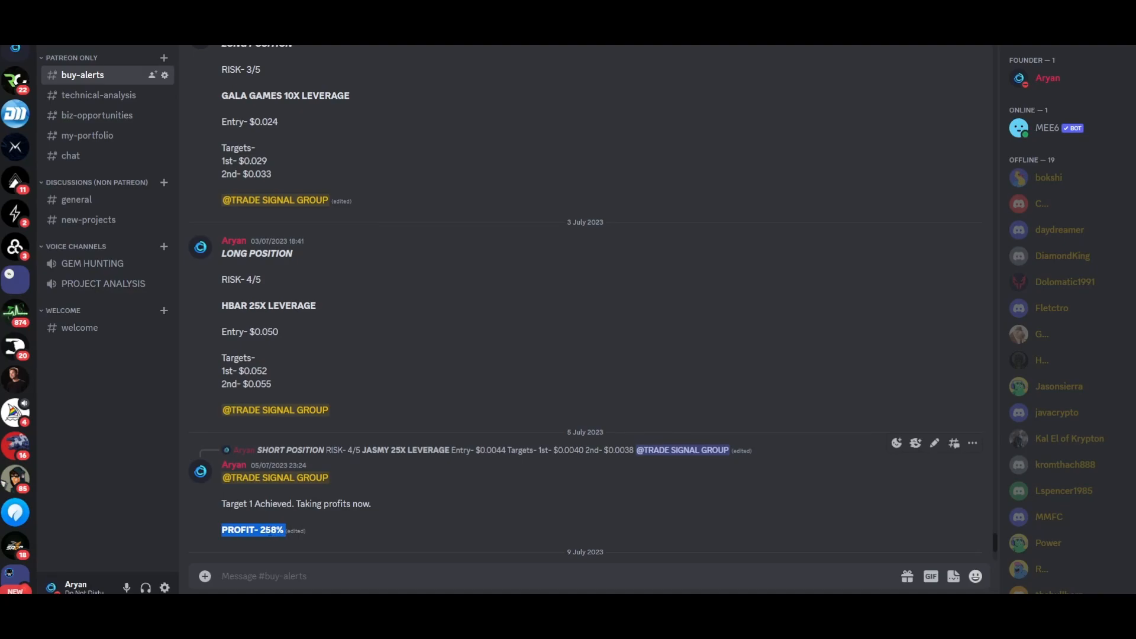
pyautogui.moveTo(327, 523)
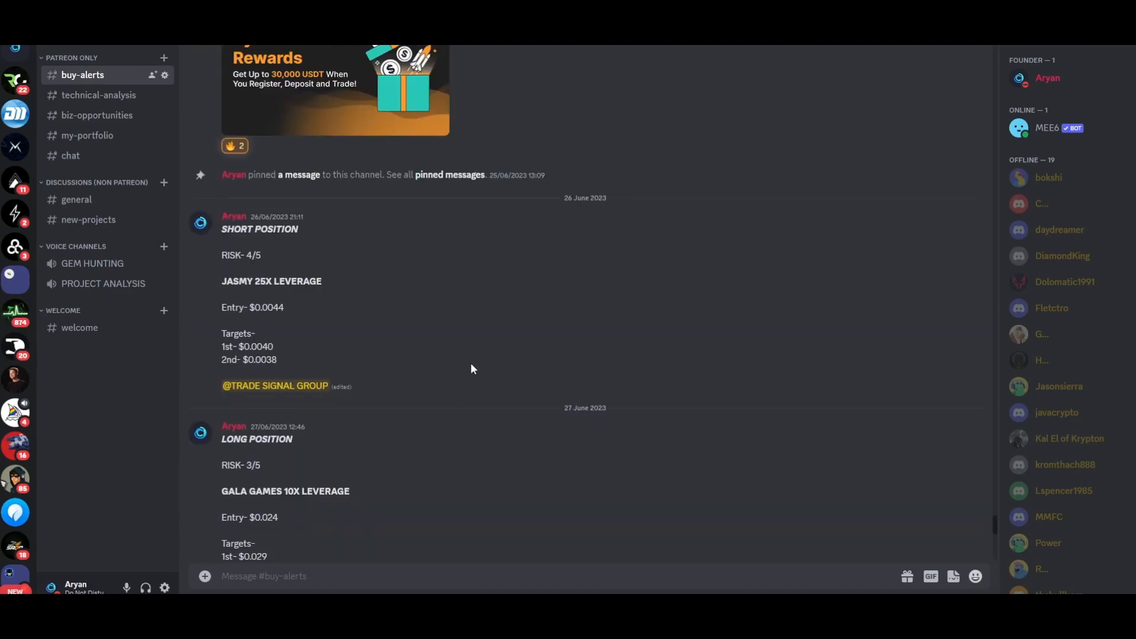
# - Scroll through #buy-alerts and highlight the 'PROFIT- 456%' result from the Jasmy trade
pyautogui.scroll(-3)
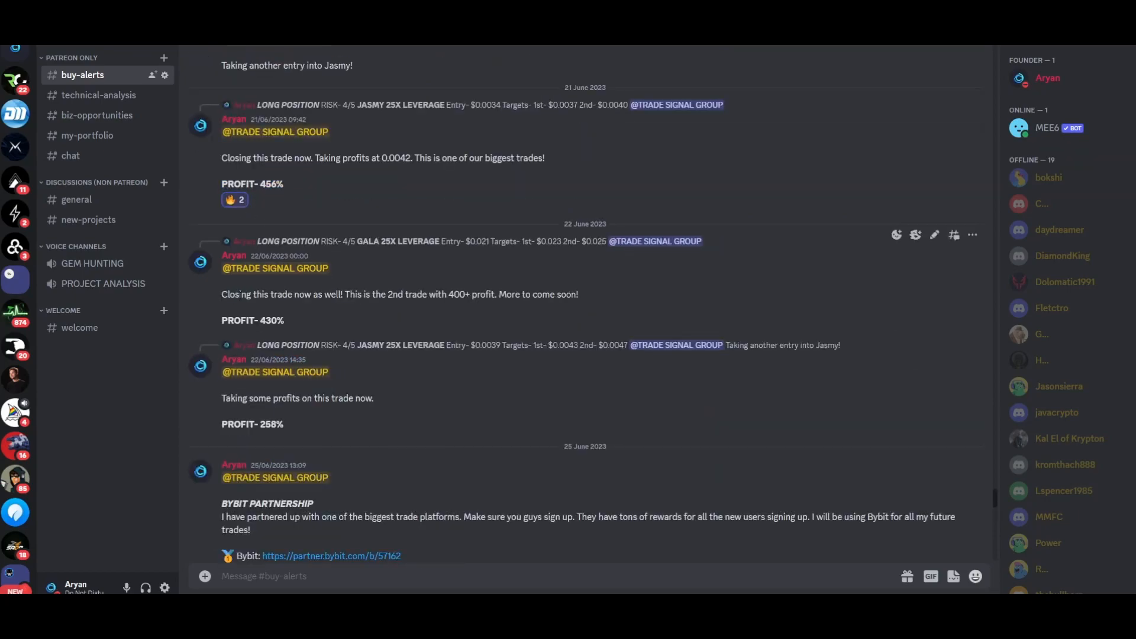
pyautogui.moveTo(310, 329)
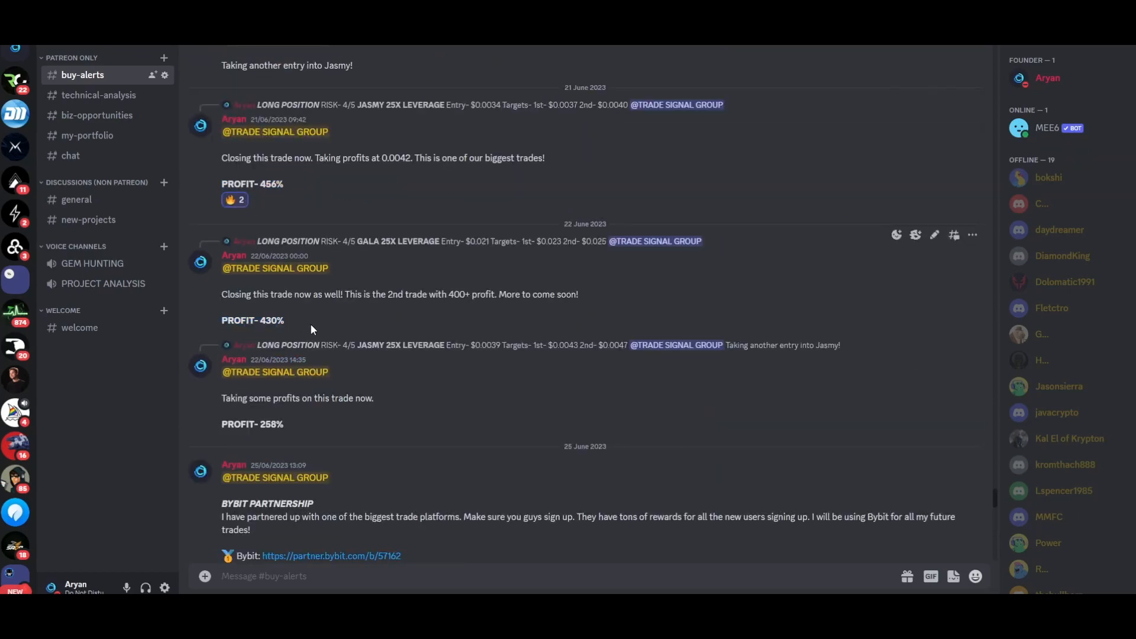
pyautogui.doubleClick(251, 183)
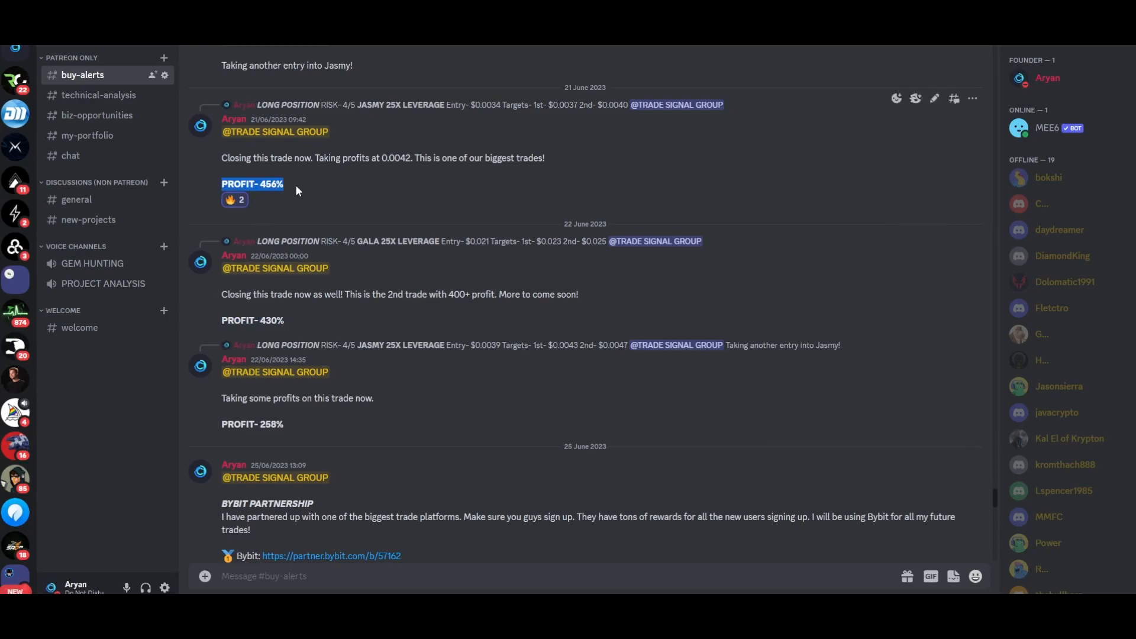
pyautogui.moveTo(301, 328)
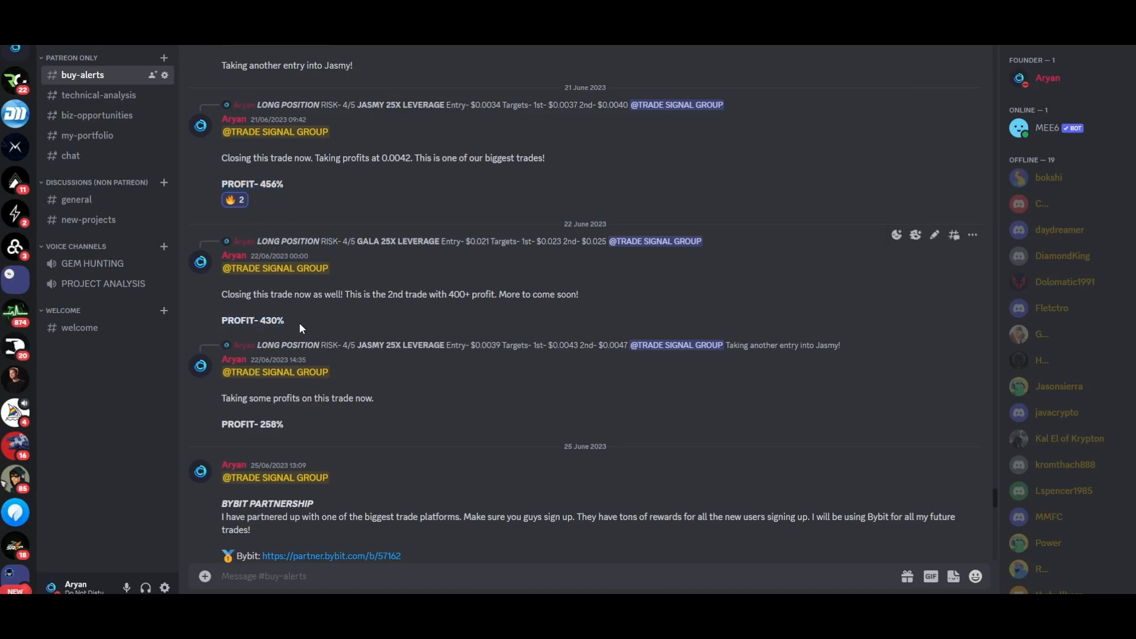
pyautogui.moveTo(292, 424)
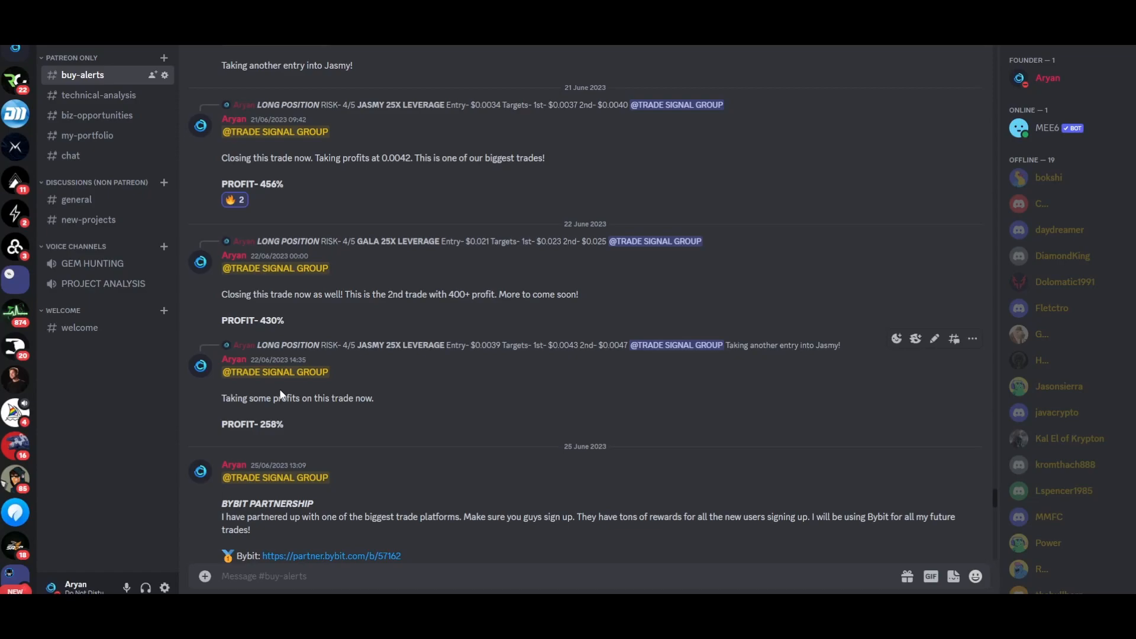
pyautogui.moveTo(464, 372)
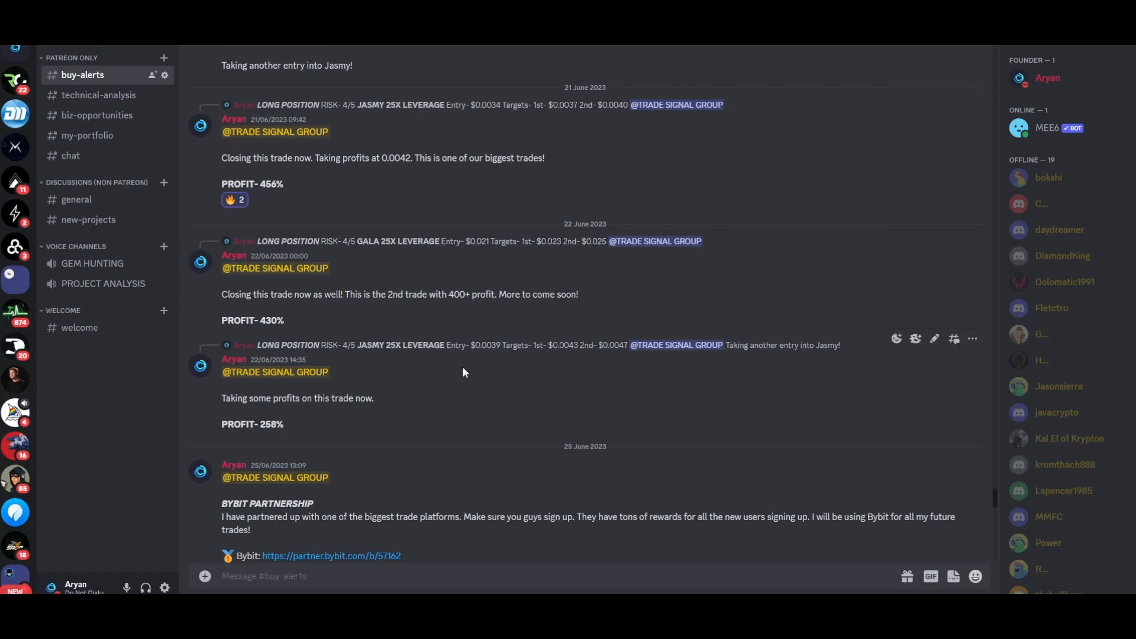
pyautogui.moveTo(539, 452)
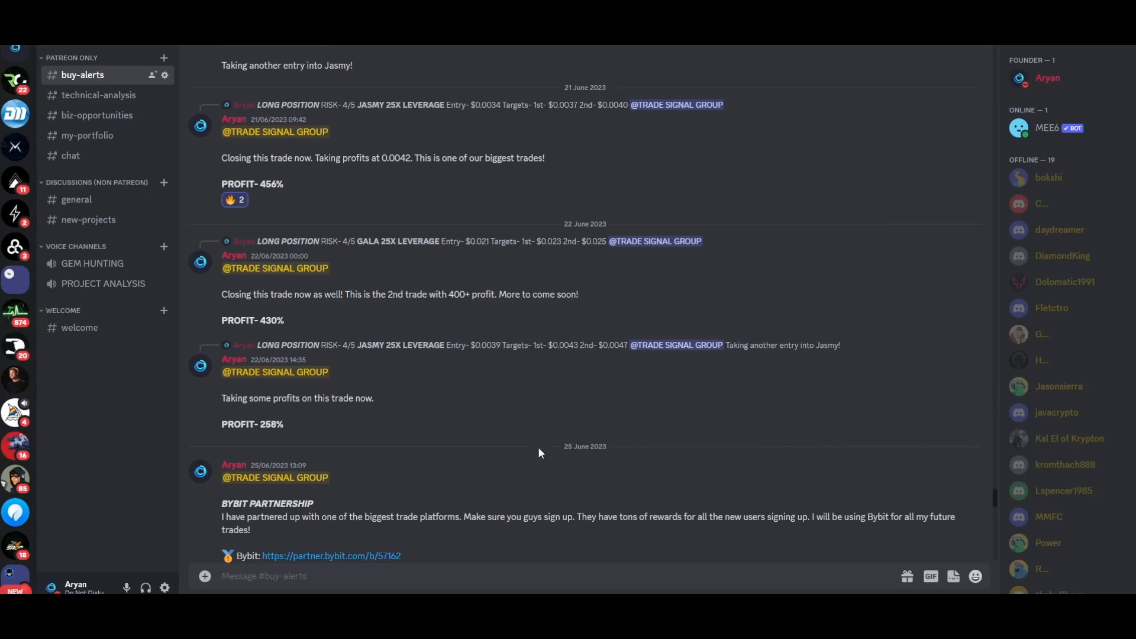
pyautogui.moveTo(549, 444)
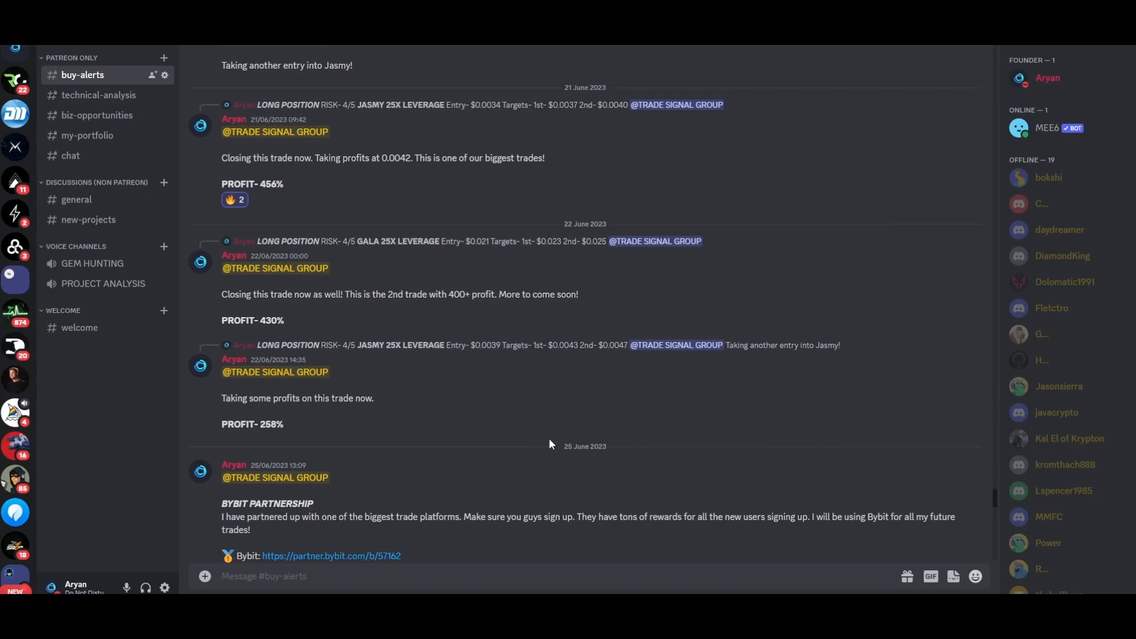
pyautogui.moveTo(220, 199)
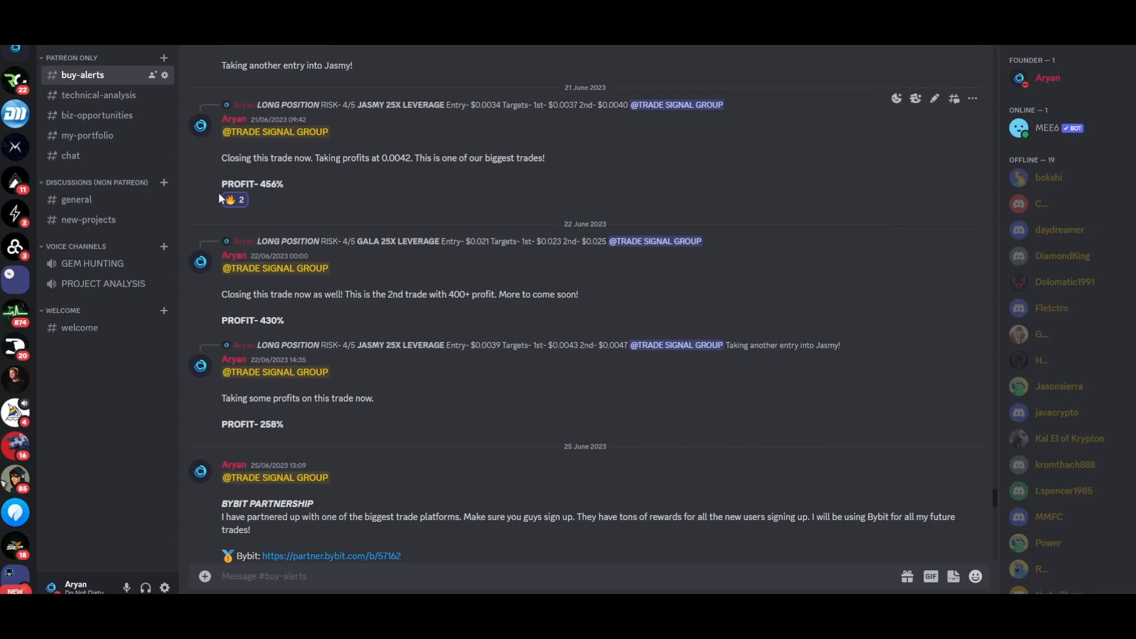
pyautogui.moveTo(380, 206)
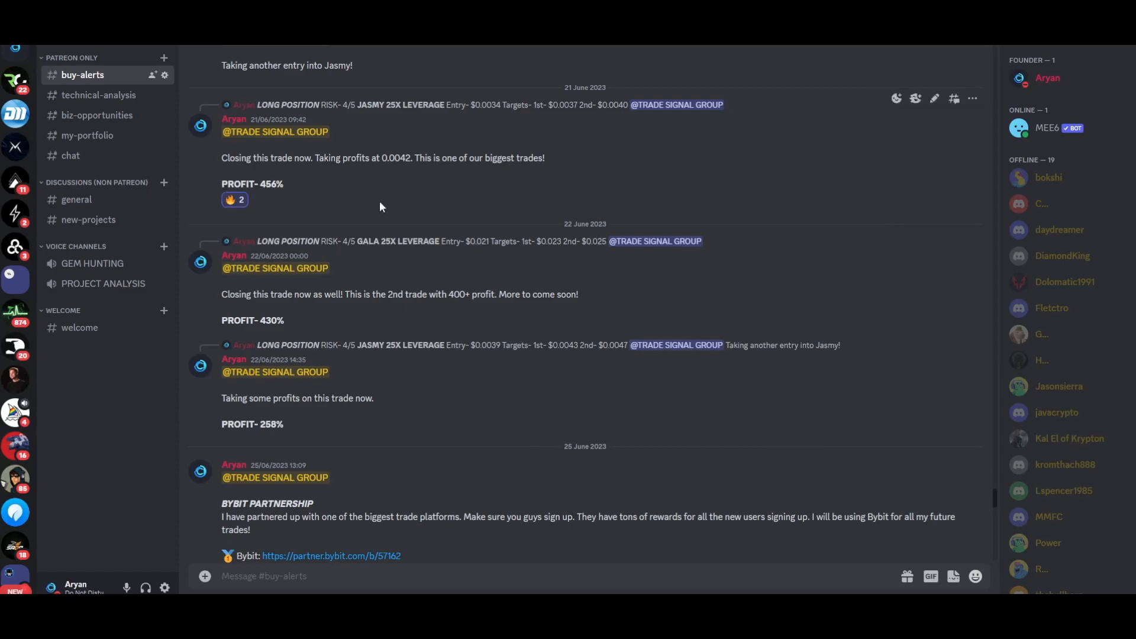
pyautogui.moveTo(234, 150)
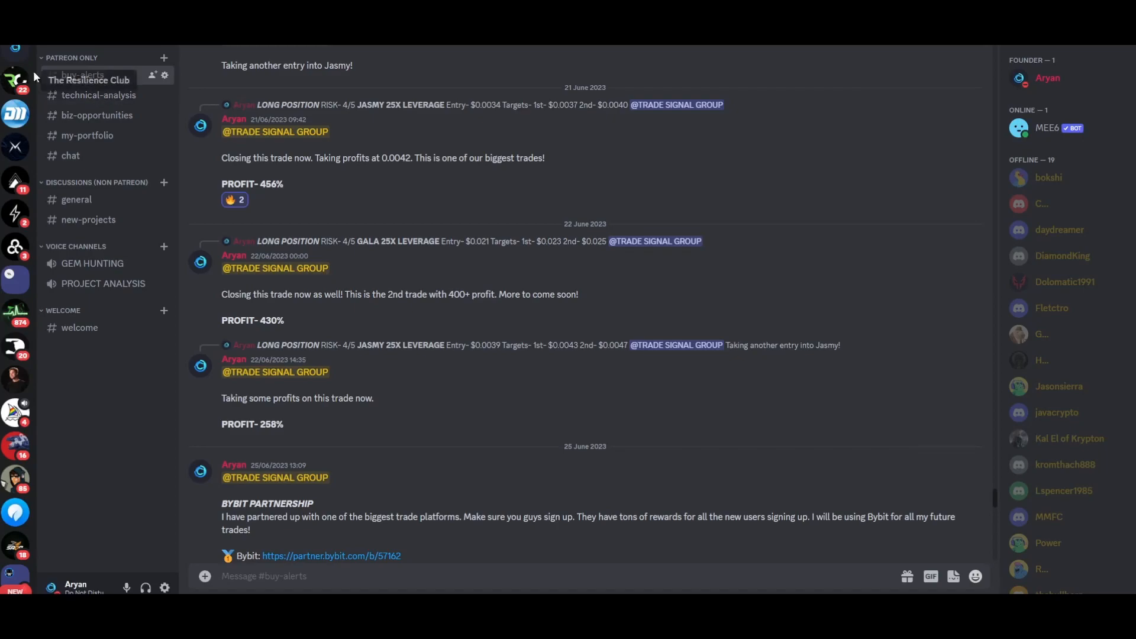
pyautogui.moveTo(69, 128)
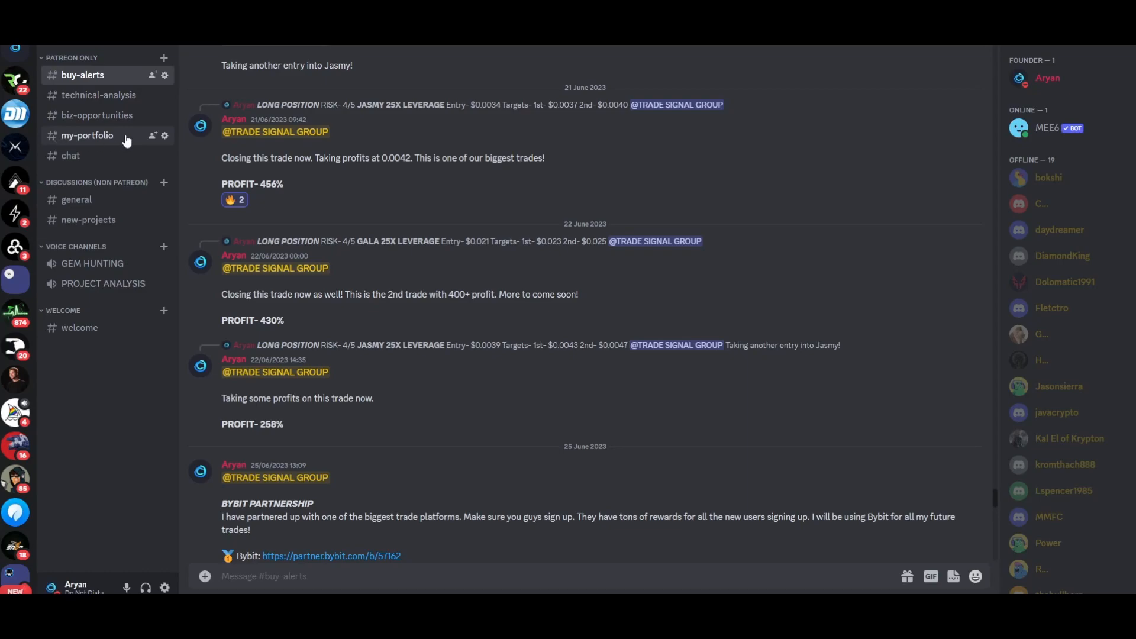
pyautogui.moveTo(70, 155)
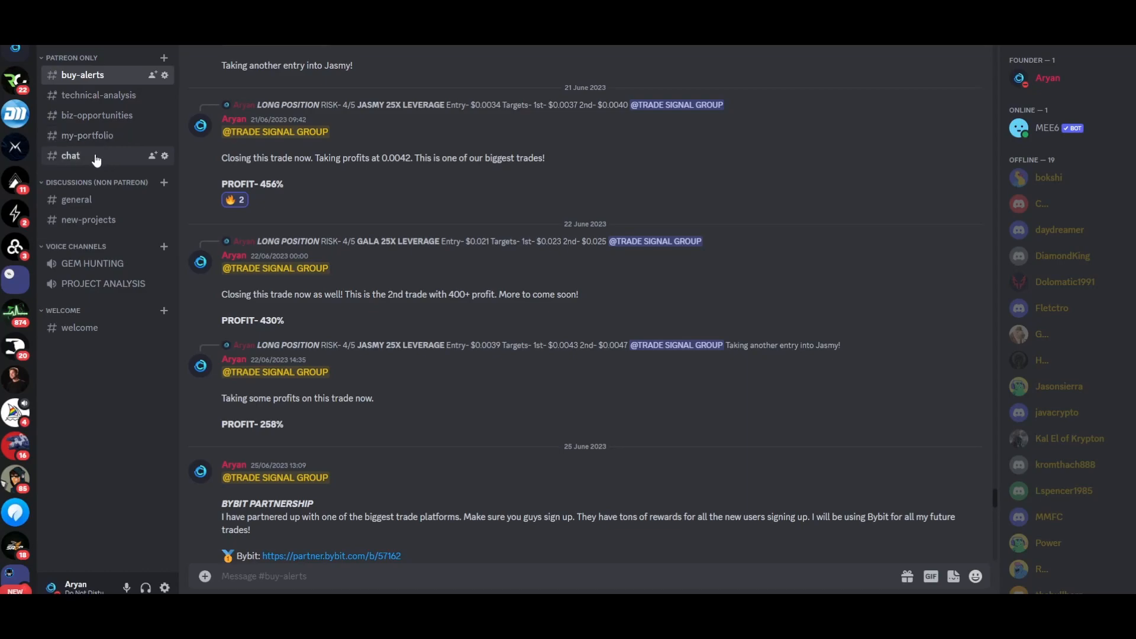
pyautogui.moveTo(106, 162)
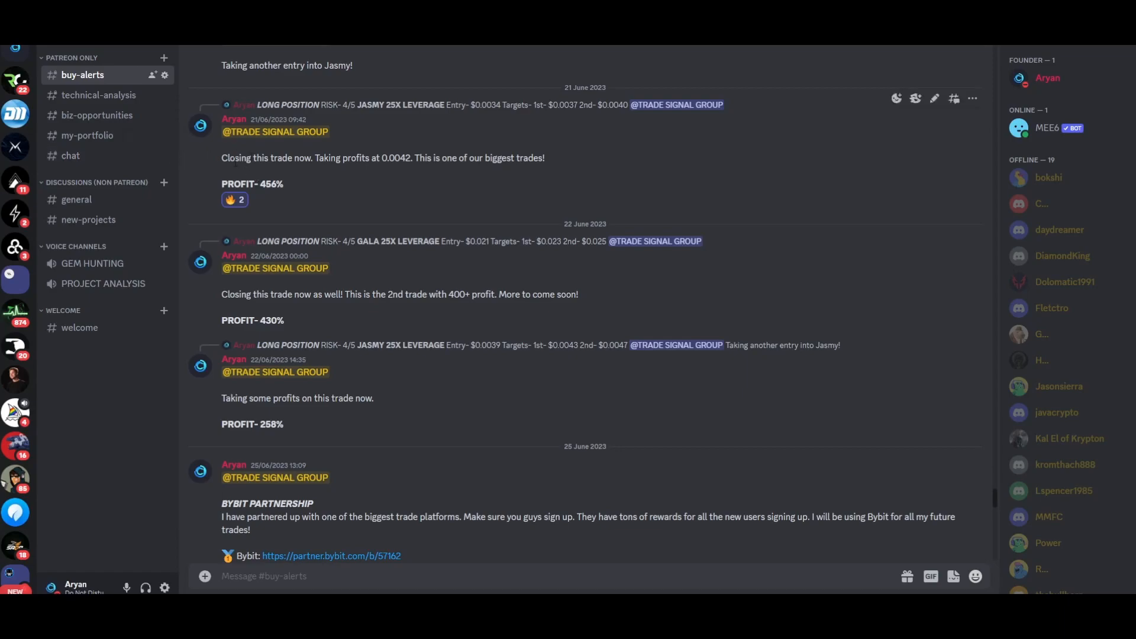
pyautogui.moveTo(1064, 281)
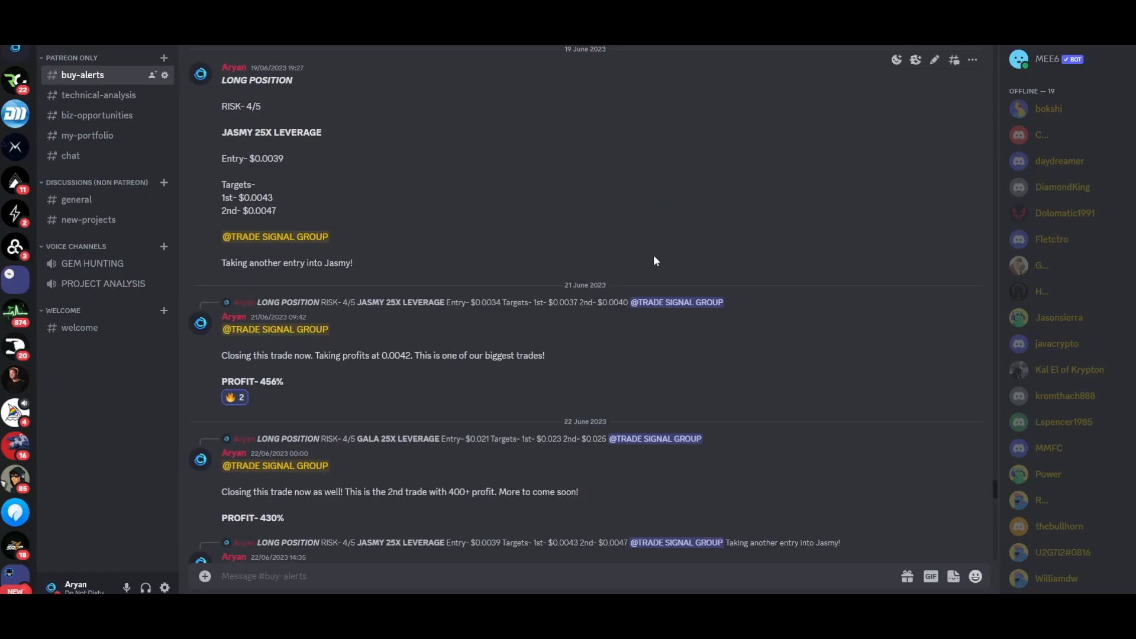
pyautogui.moveTo(551, 298)
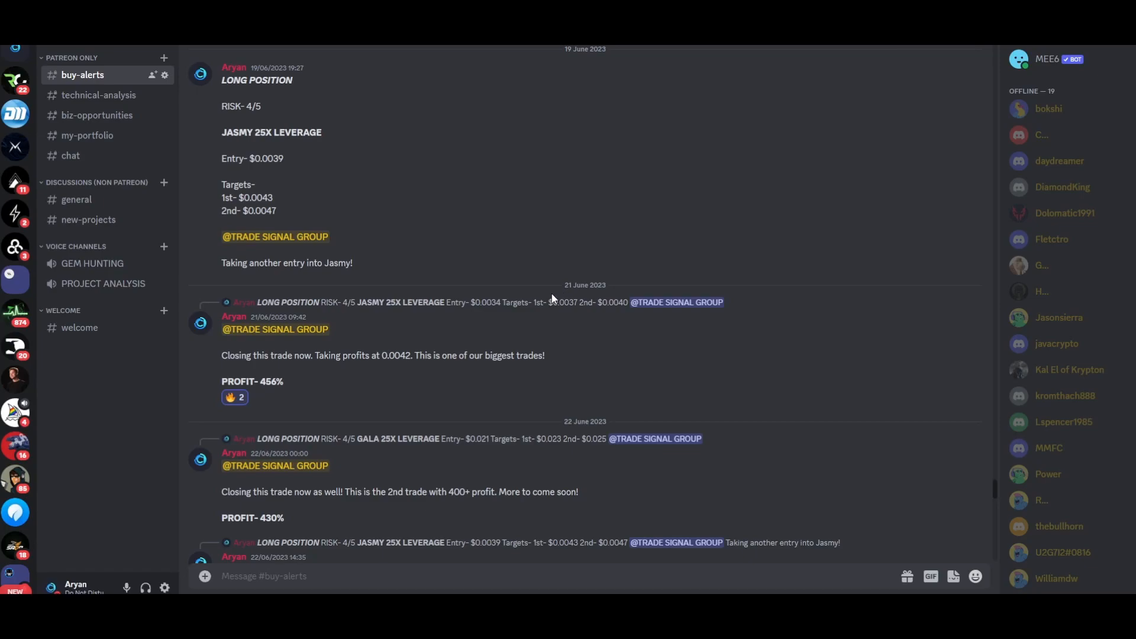
pyautogui.moveTo(423, 329)
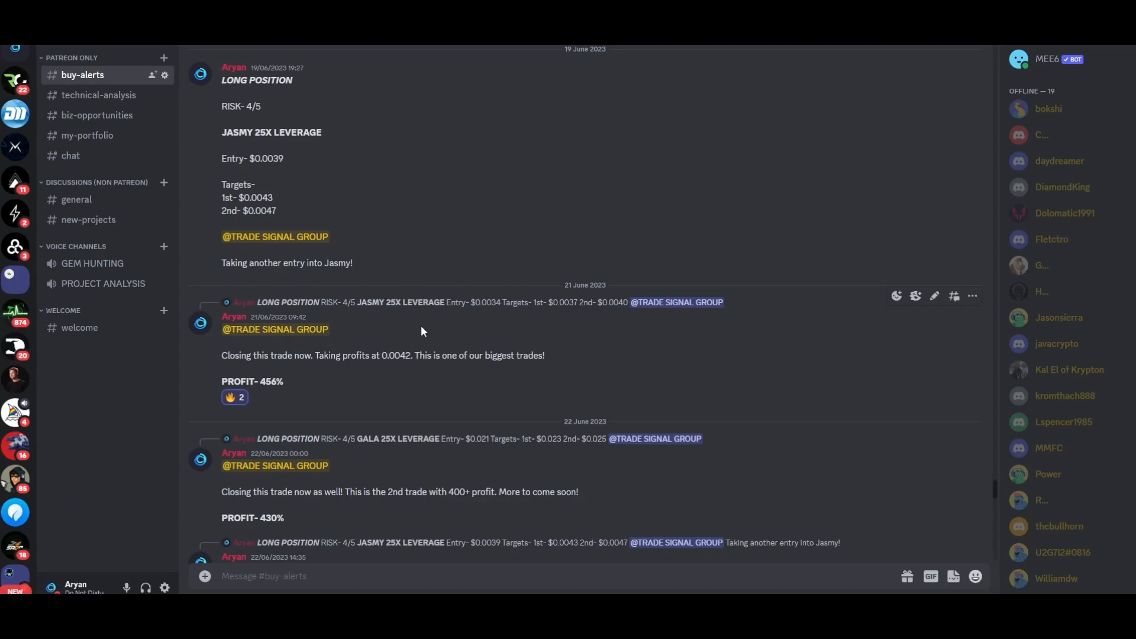
pyautogui.moveTo(404, 328)
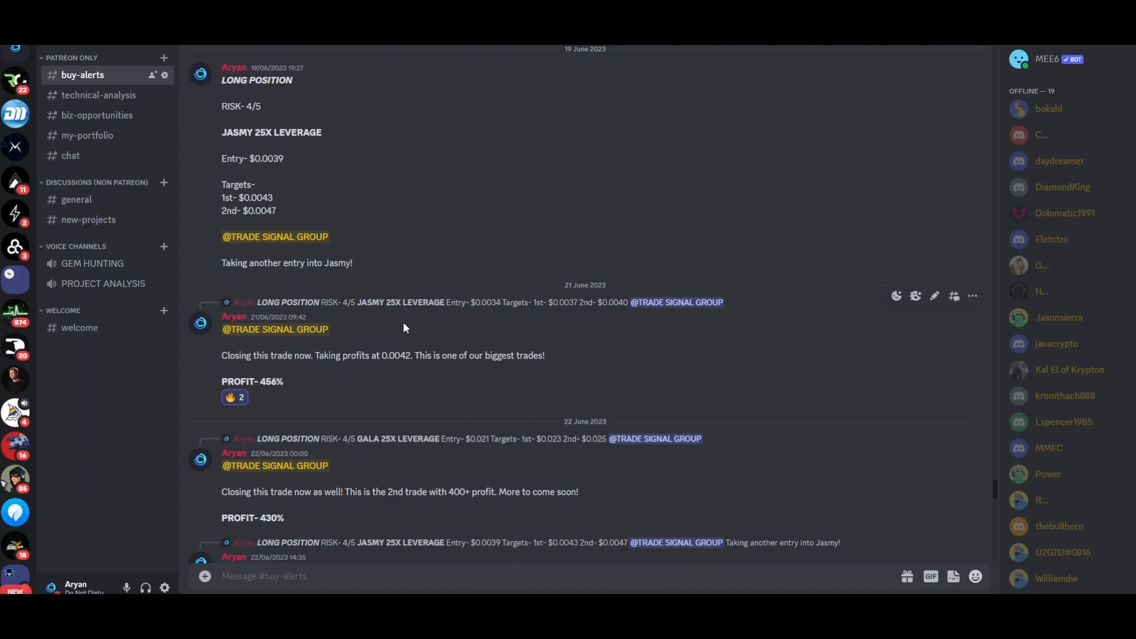